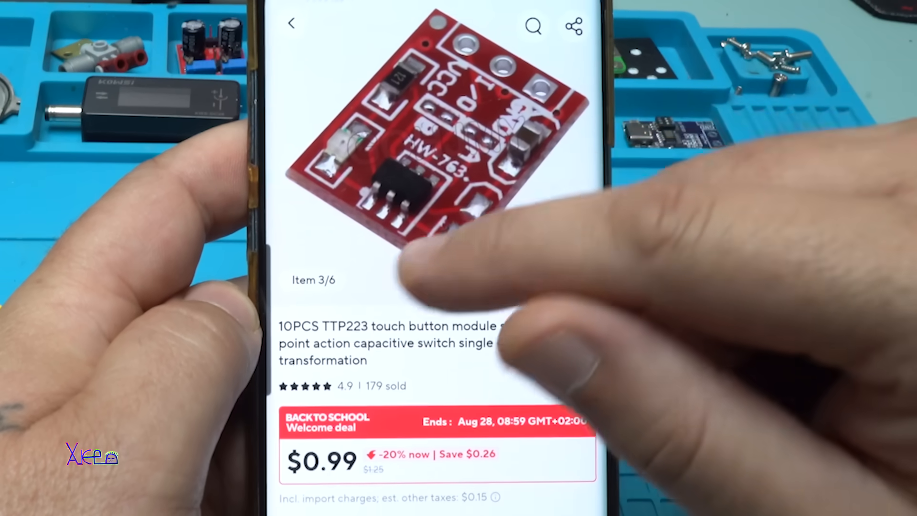
- Swipe the TTP223 module's image gallery from photo 3 to photo 4 of 6
scroll("left", 3)
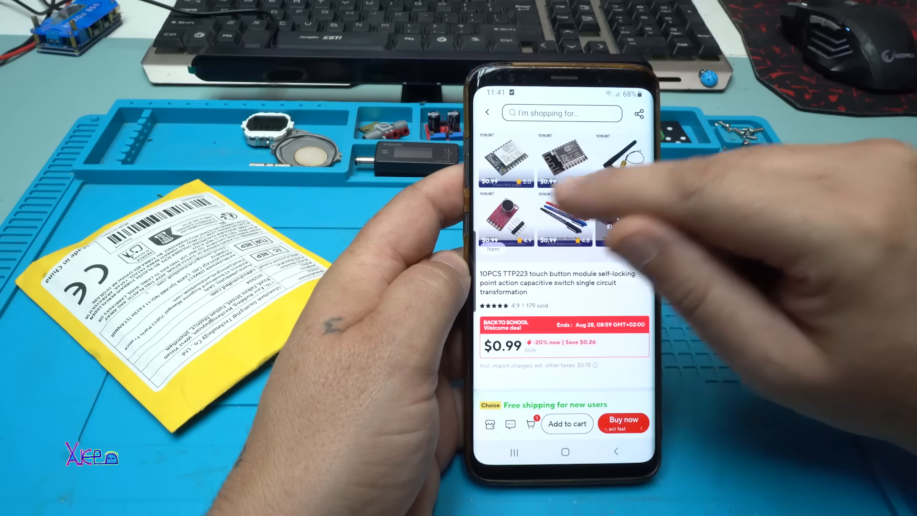
left_click(563, 217)
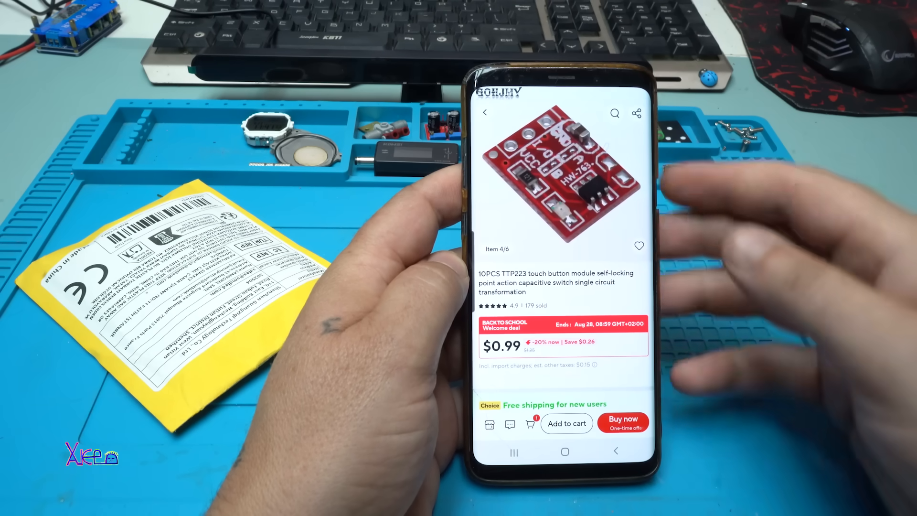